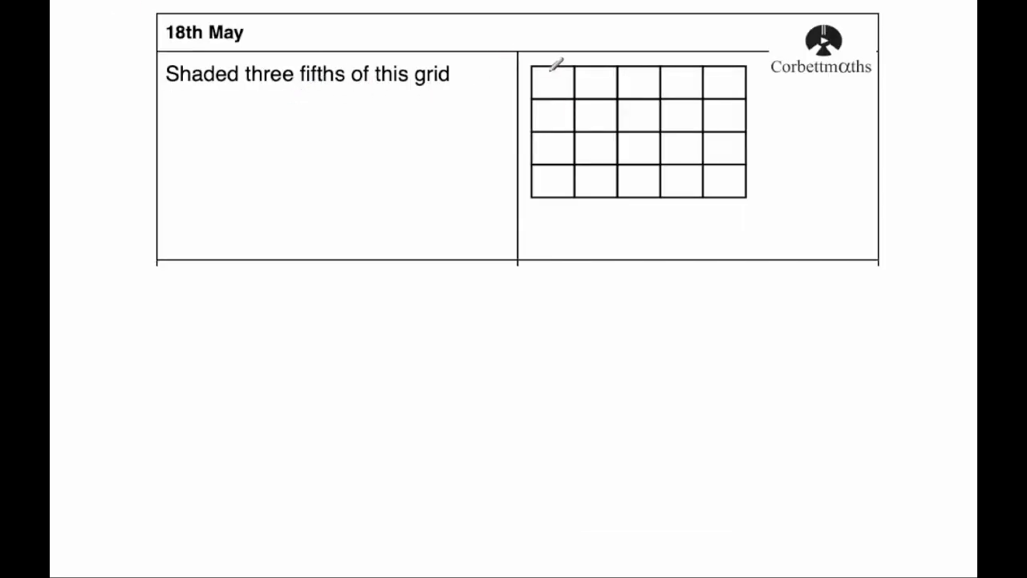
- Shade the grid's first three columns red to show three fifths
drag(549, 72, 570, 192)
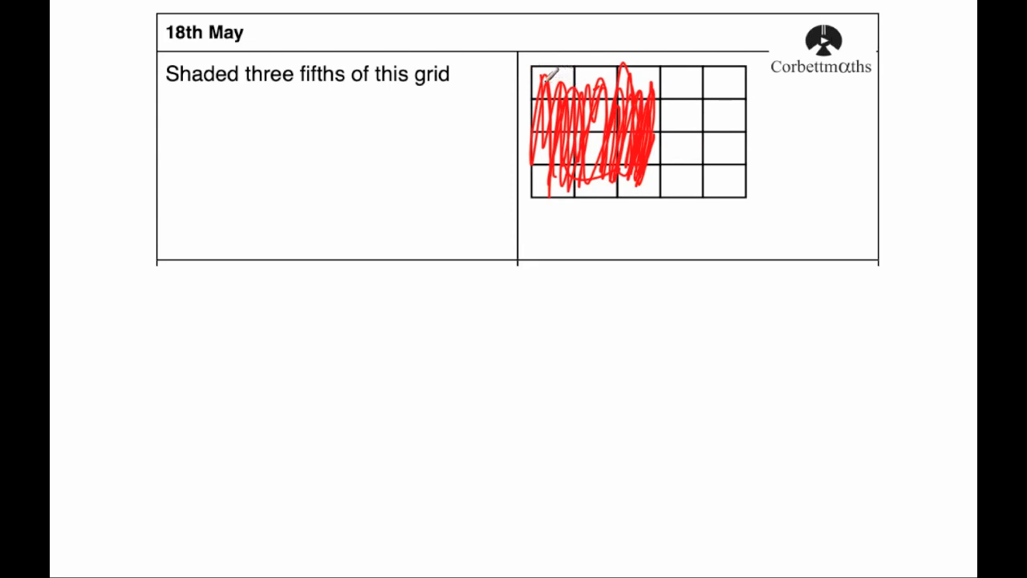
mouse_move(676, 80)
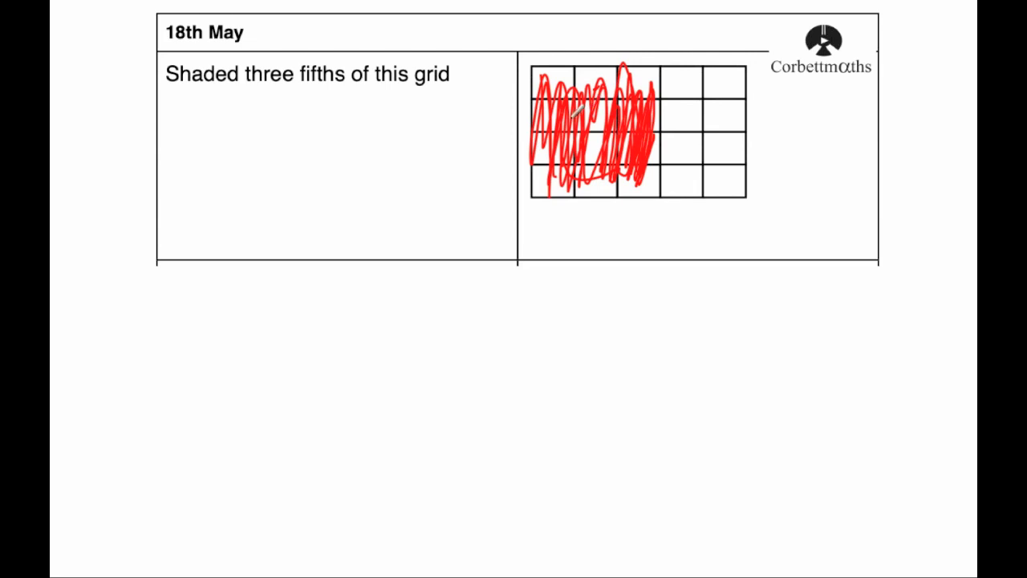
mouse_move(315, 96)
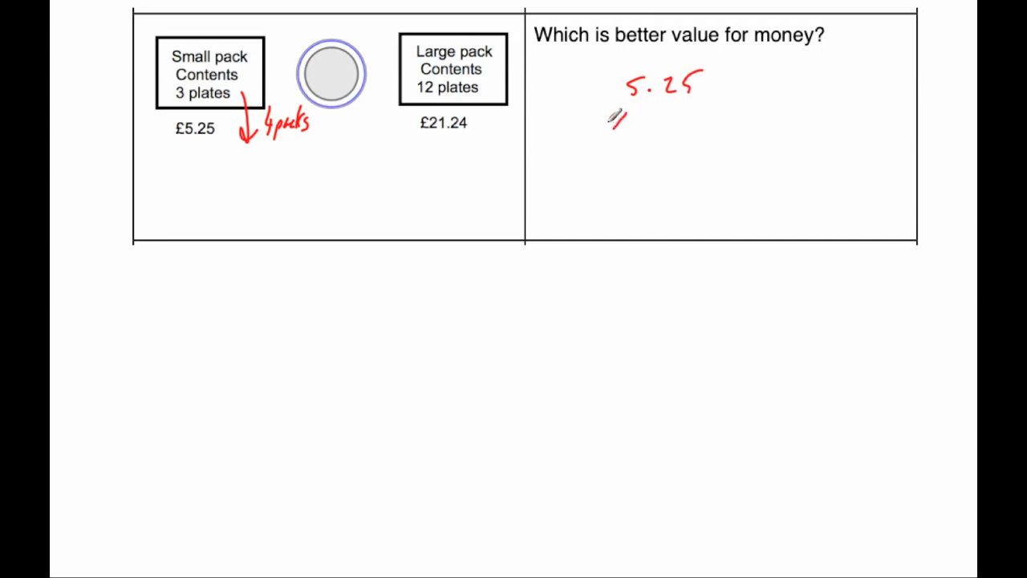
- Write 5.25 × 4 = 21.00 and underline the large pack's £21.24 price
drag(614, 124, 706, 144)
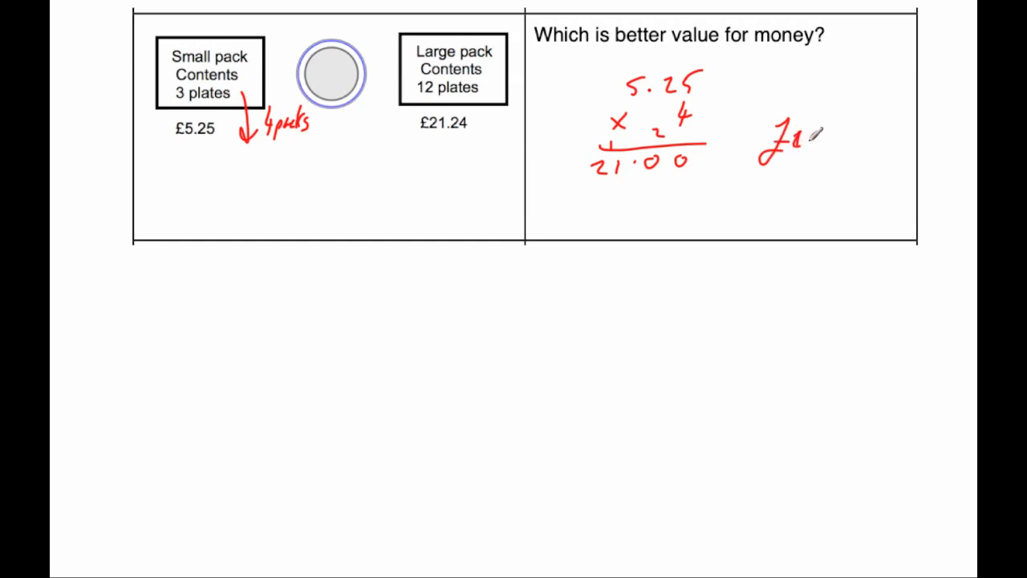
drag(409, 143, 482, 140)
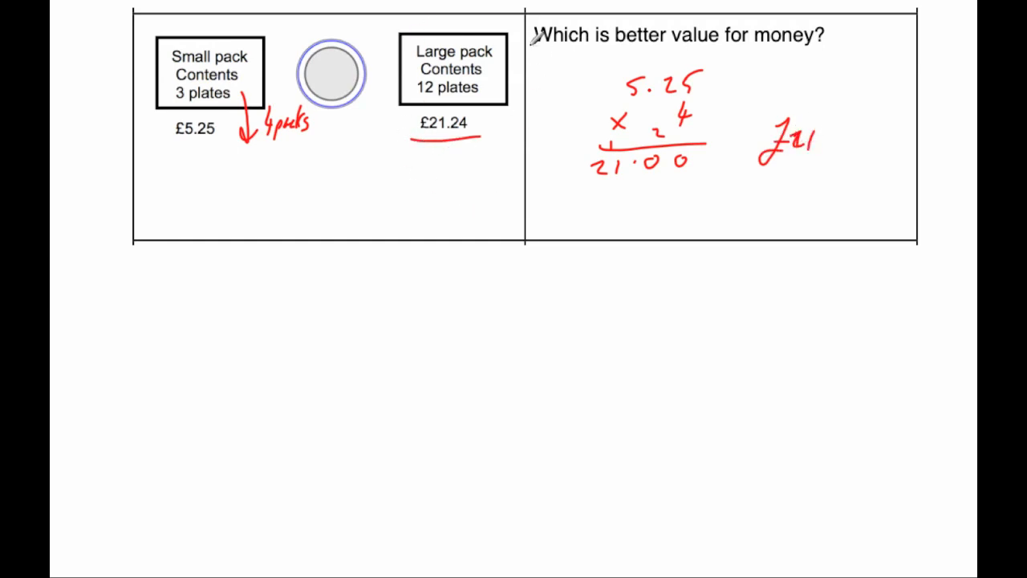